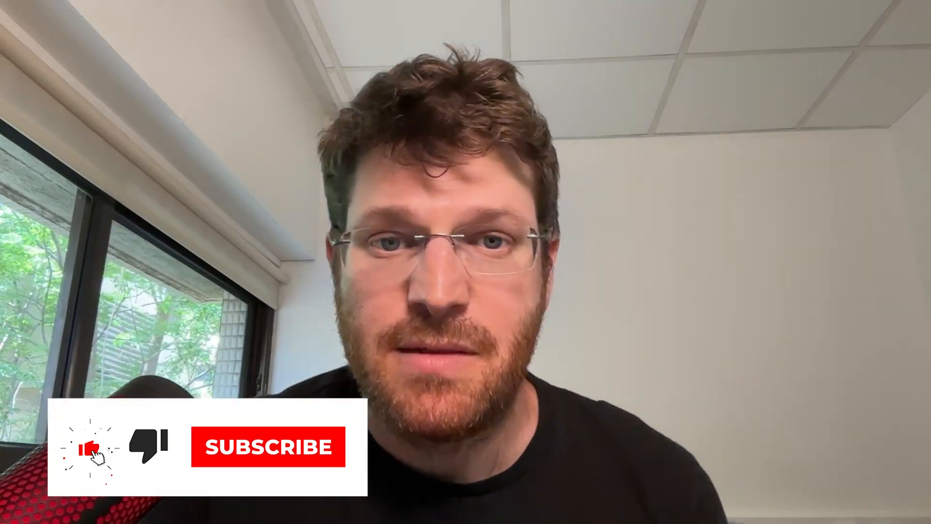
pyautogui.click(267, 446)
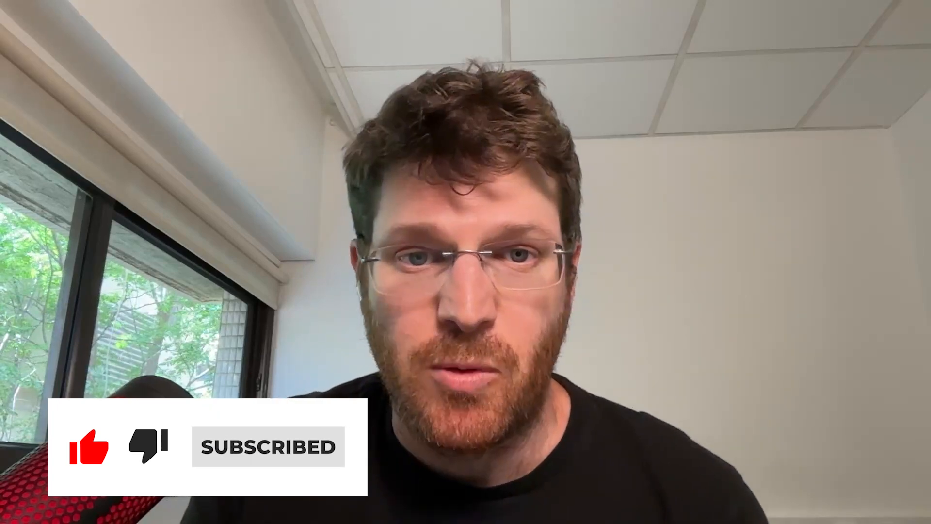